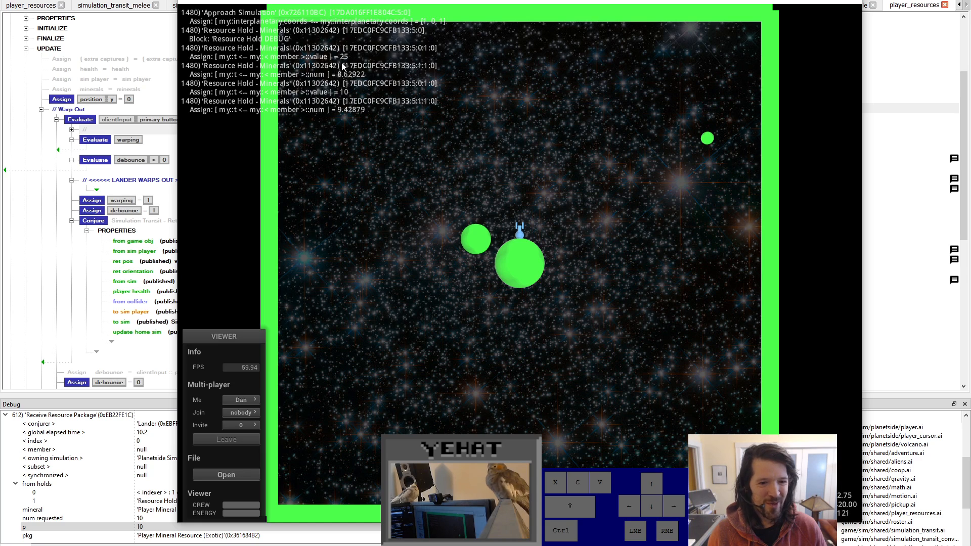
Pilot the lander with the arrow keys, steering it past the green planets
key("up")
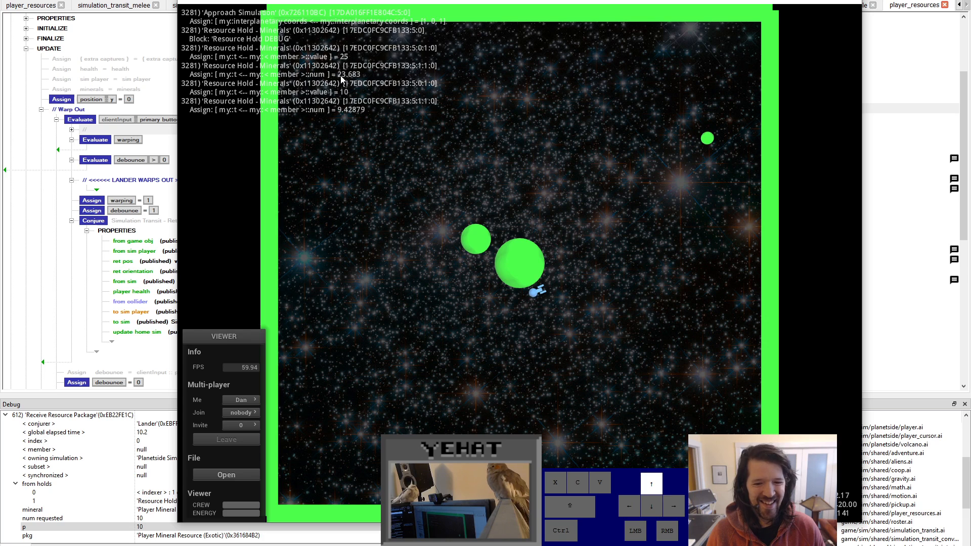
key("right")
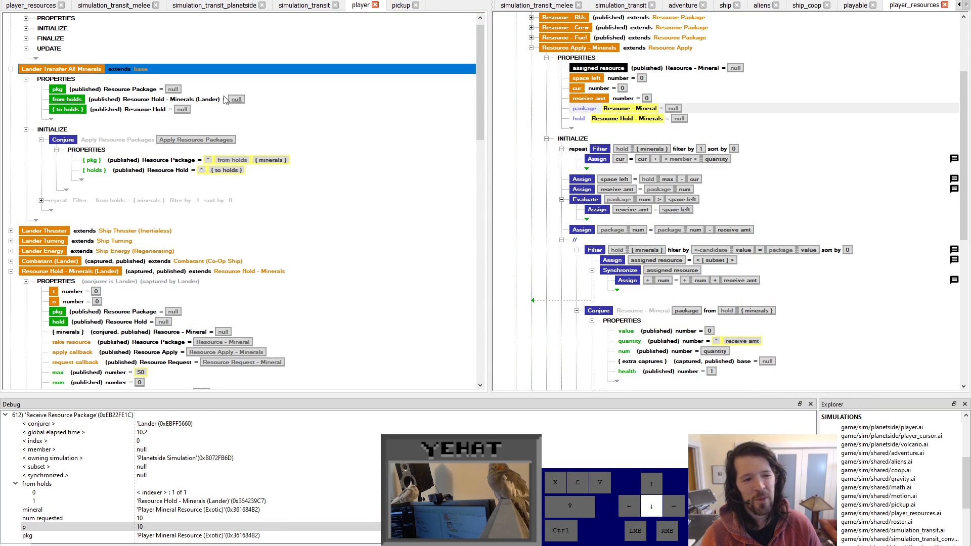
Delete the Lander Transfer All Minerals block and bring up the Player Resources entity
left_click(86, 150)
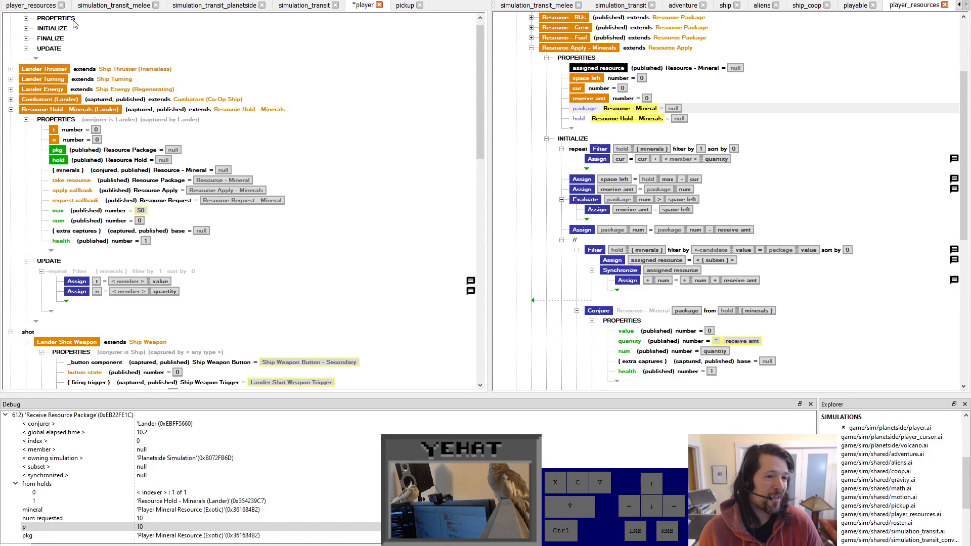
left_click(26, 37)
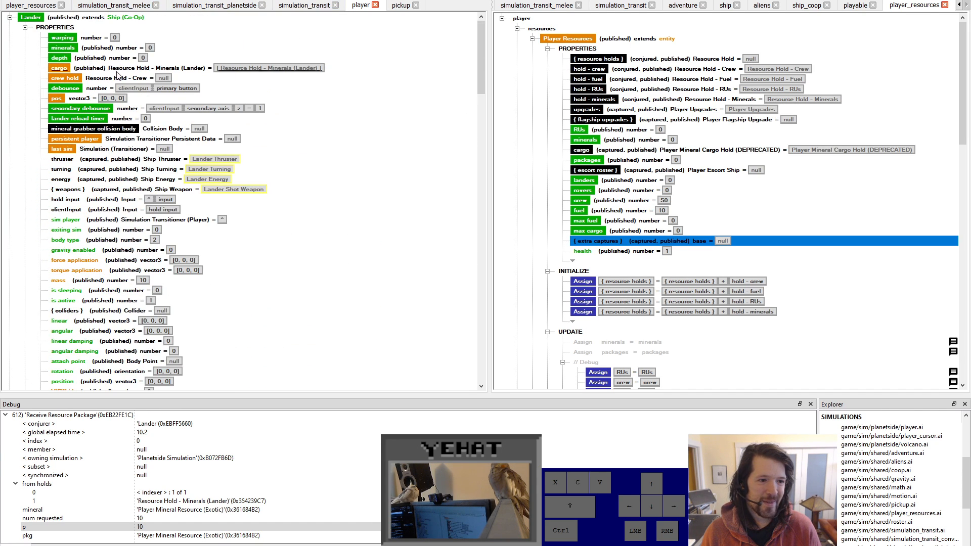
left_click(64, 231)
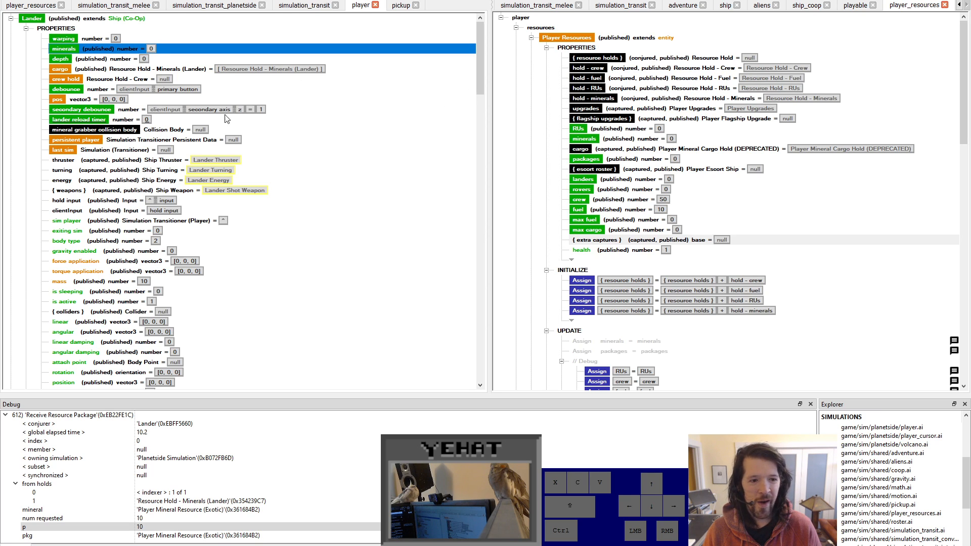
left_click(60, 68)
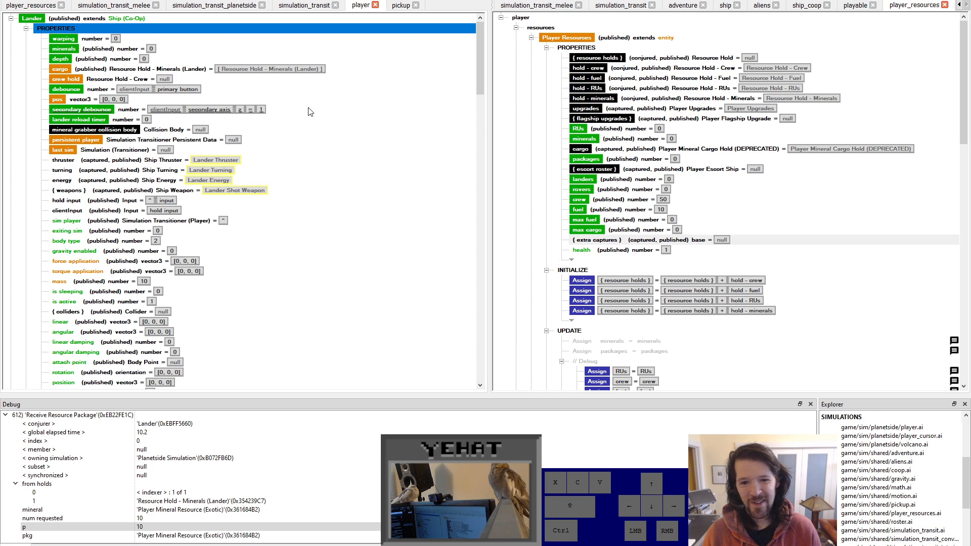
mouse_move(654, 82)
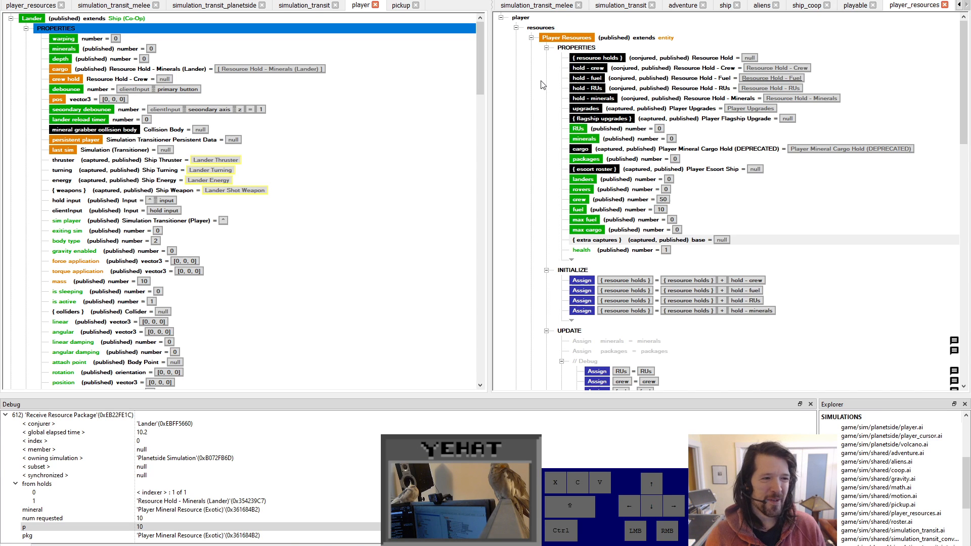
Review the Lander FINALIZE section's exiting-sim evaluation that returns resources to the flagship
scroll("down", 3)
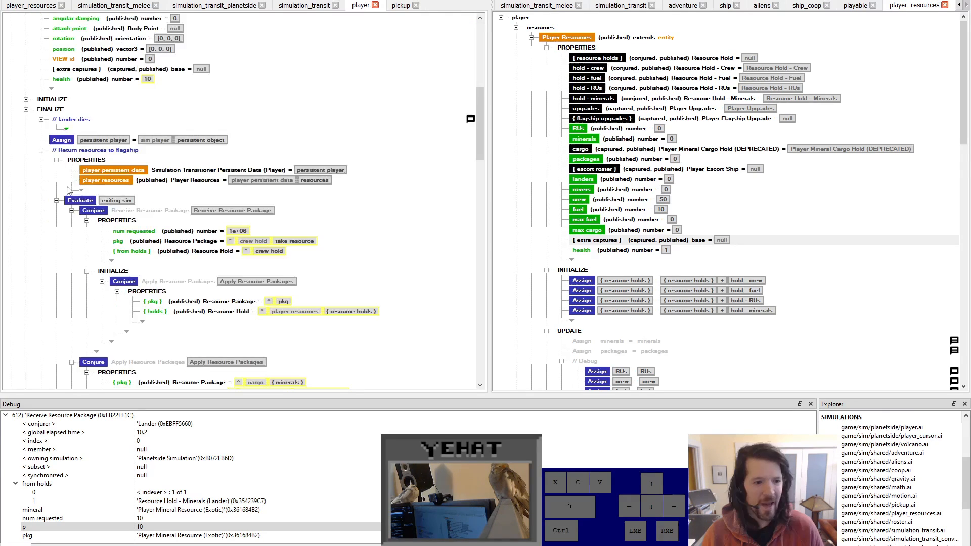
left_click(81, 200)
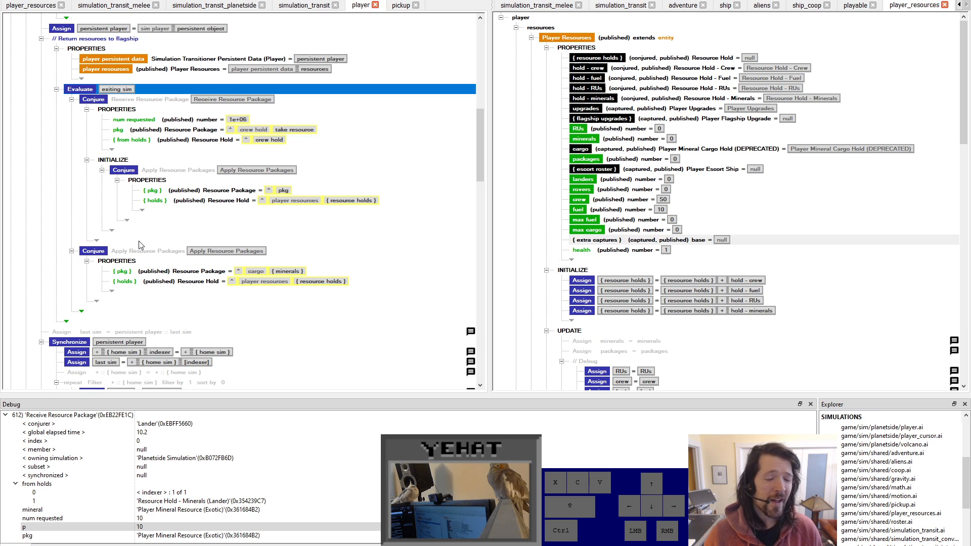
scroll("down", 3)
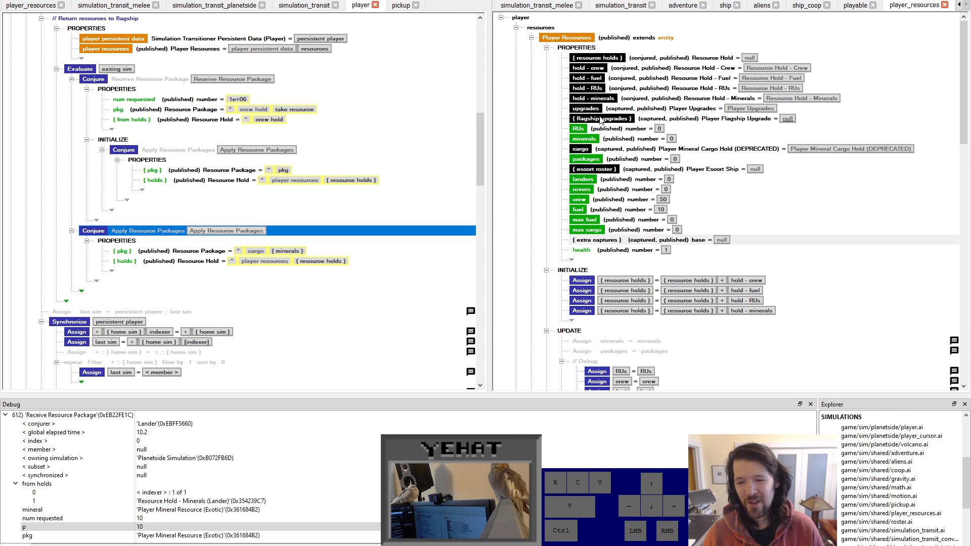
mouse_move(630, 59)
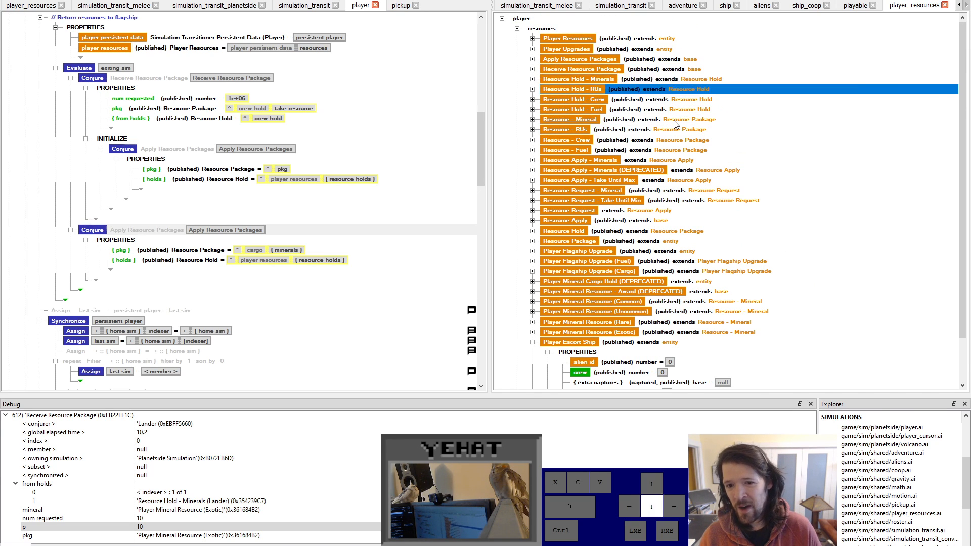
Expand the Resource Hold - Minerals definition and begin editing its max capacity of 200
left_click(572, 99)
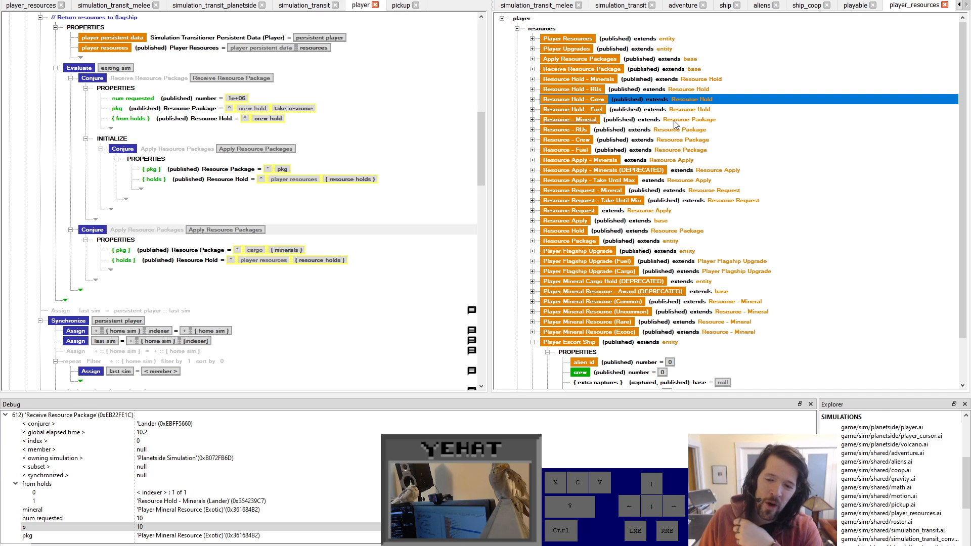
left_click(570, 120)
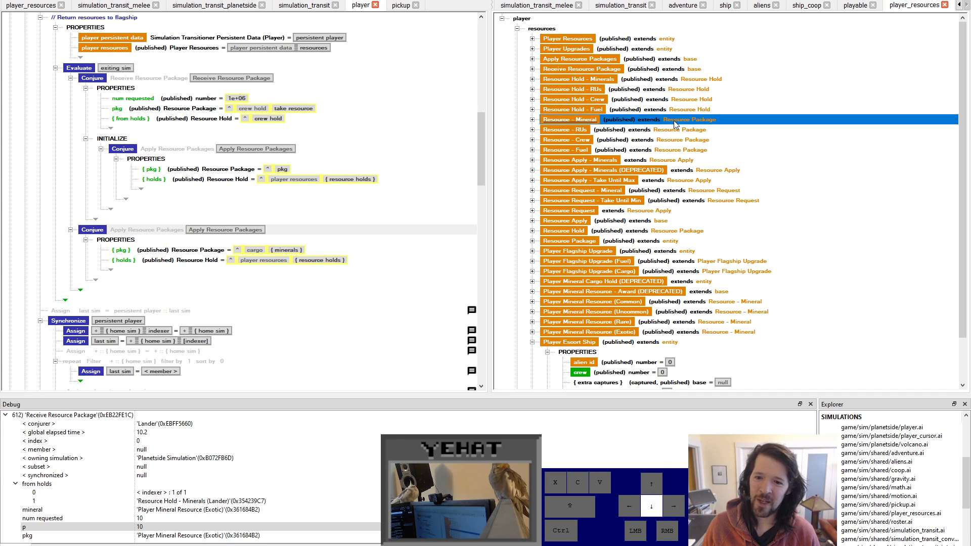
left_click(578, 79)
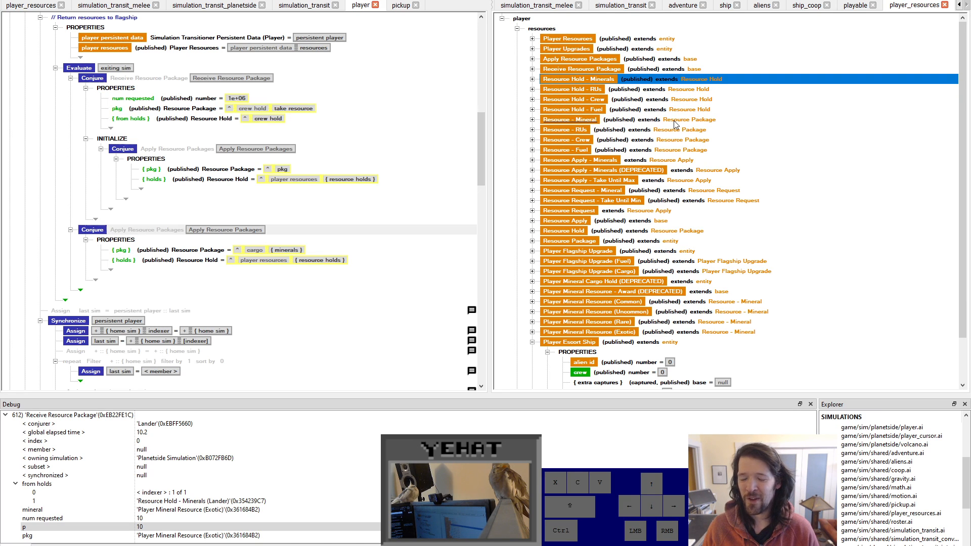
left_click(531, 79)
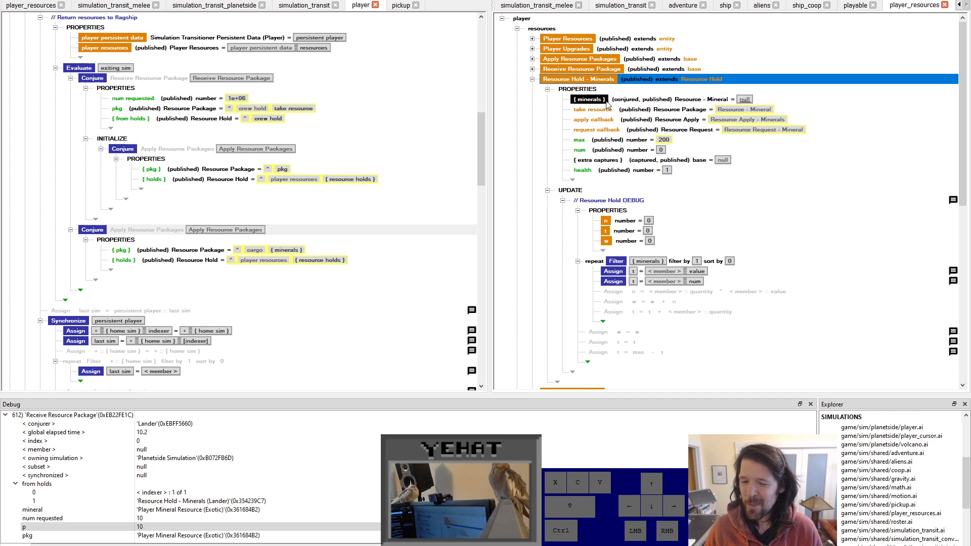
mouse_move(633, 91)
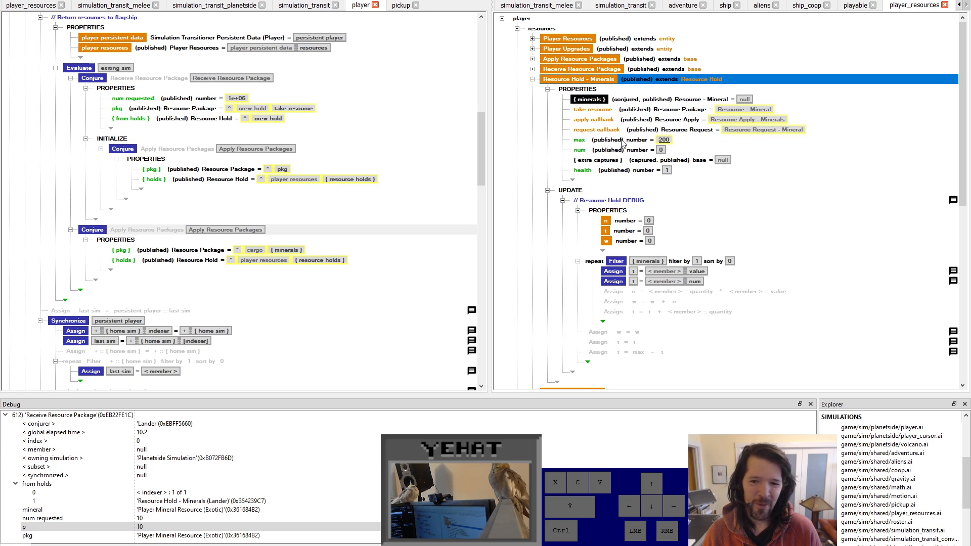
left_click(663, 139)
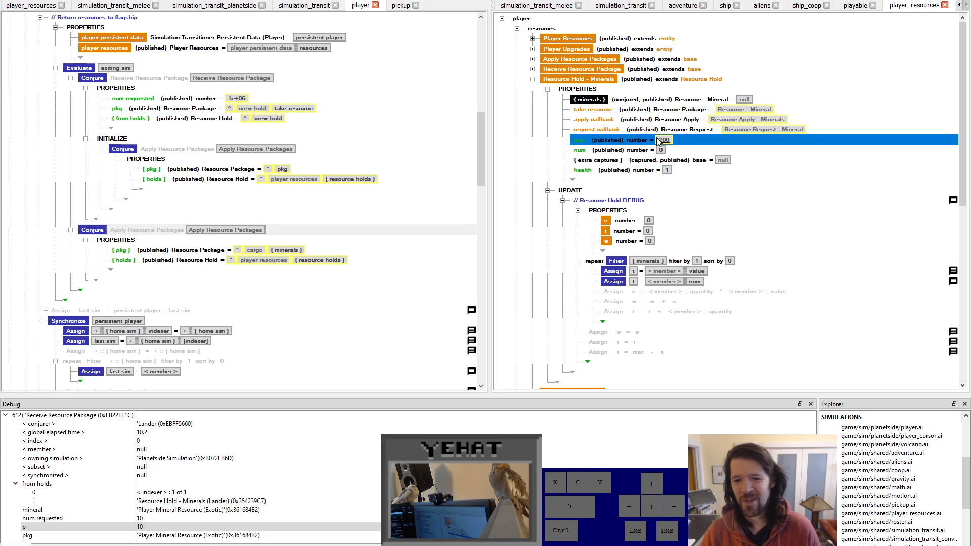